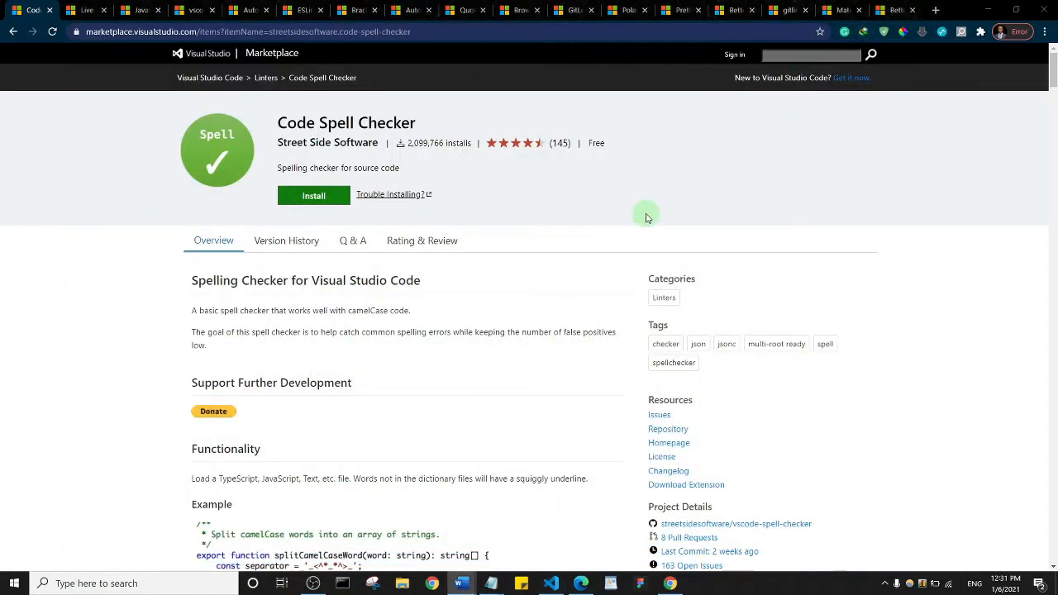
mouse_move(651, 218)
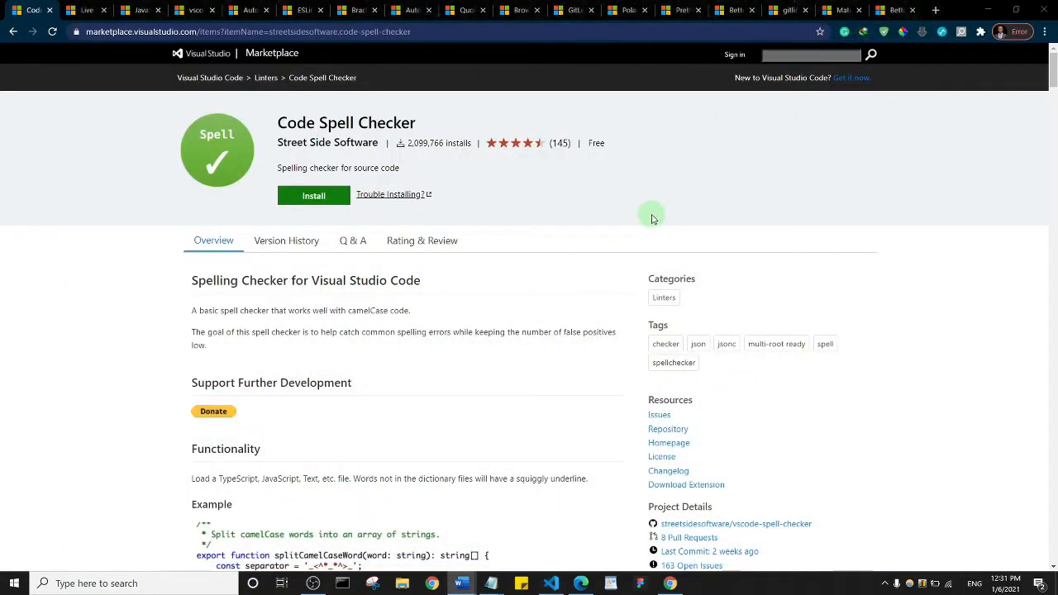
mouse_move(704, 229)
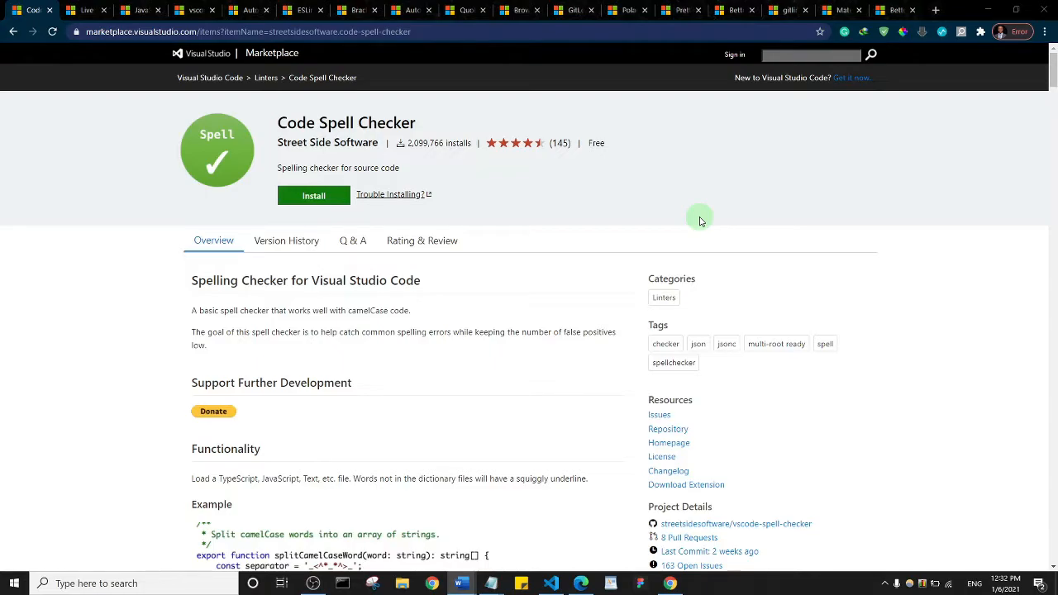
mouse_move(687, 204)
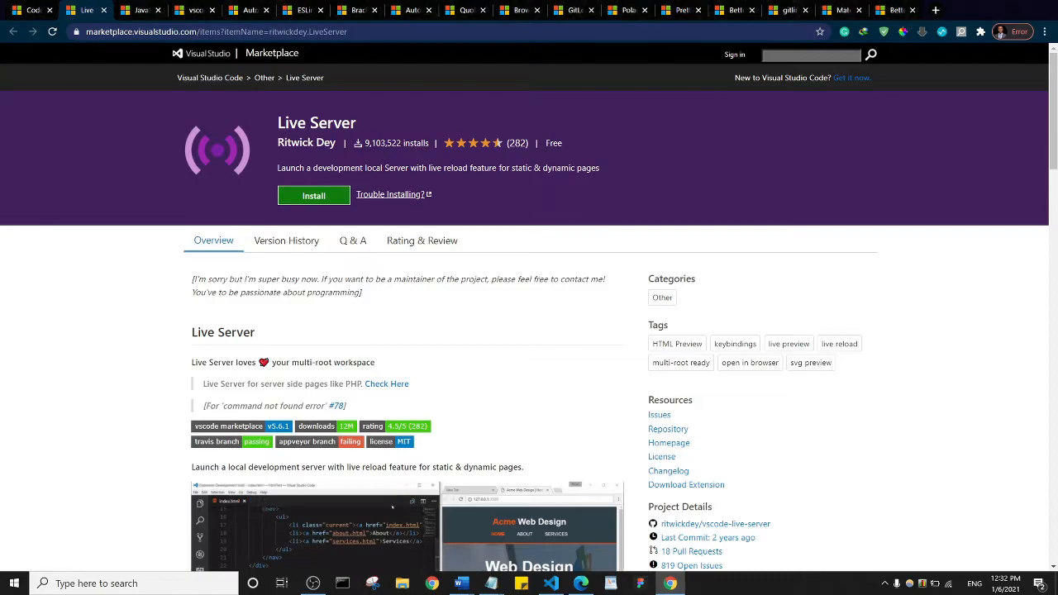
mouse_move(850, 257)
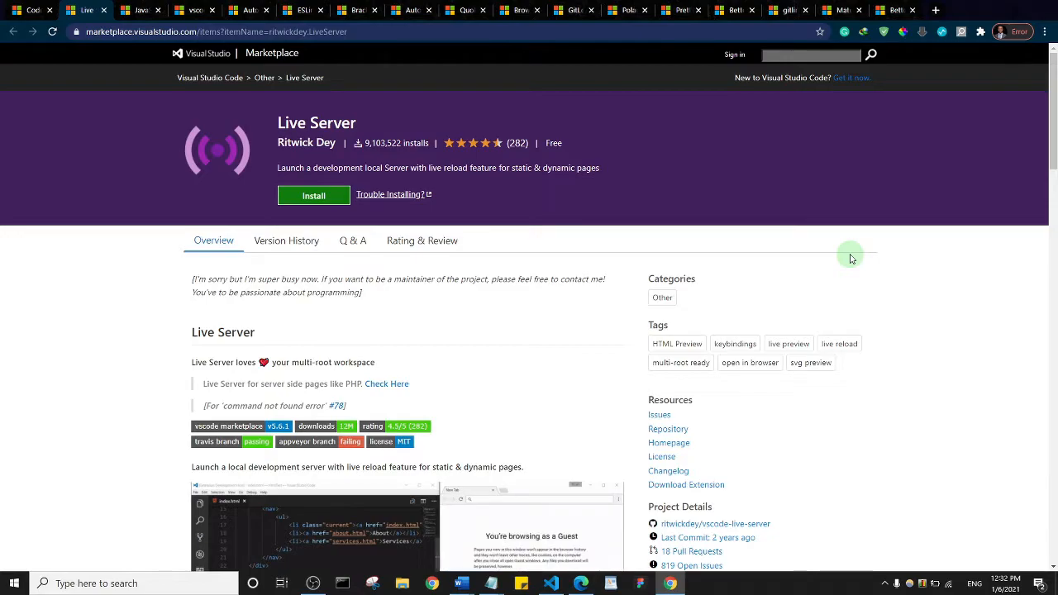
mouse_move(796, 251)
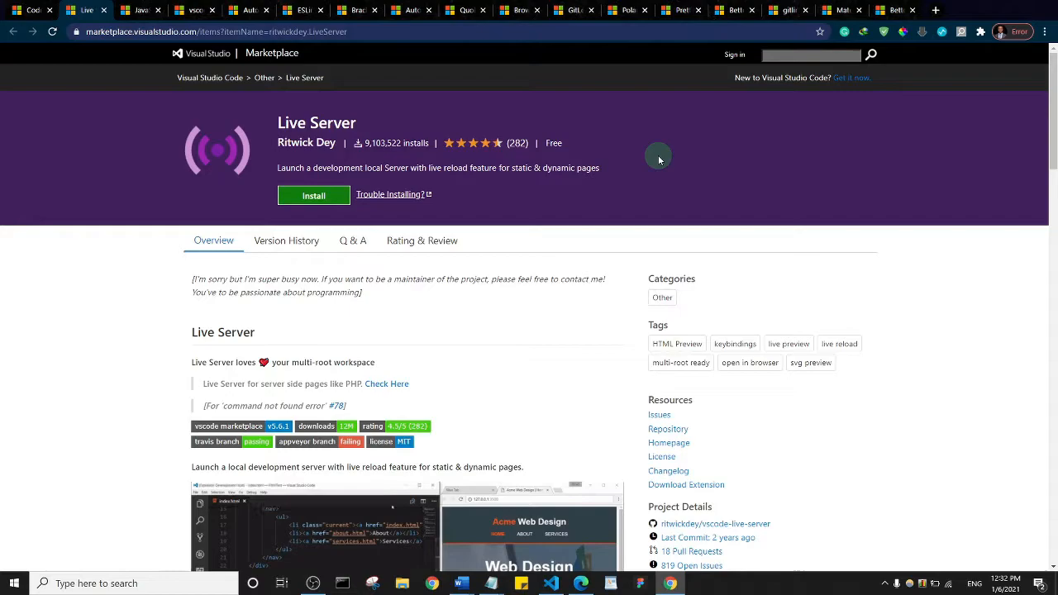
- View the JavaScript (ES6) code snippets page, then land on the ESLint extension page
left_click(132, 10)
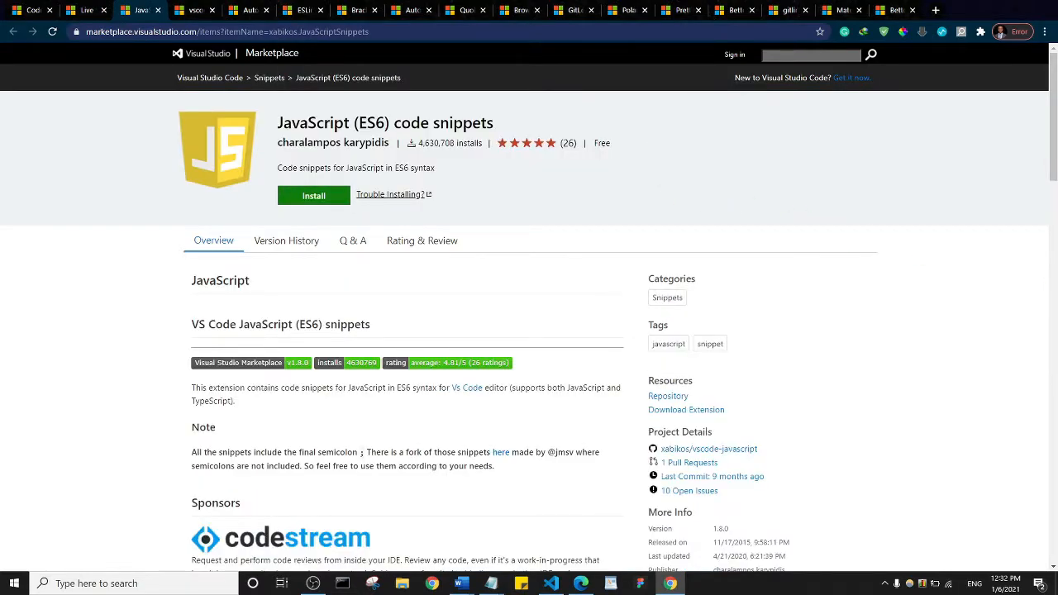
mouse_move(900, 278)
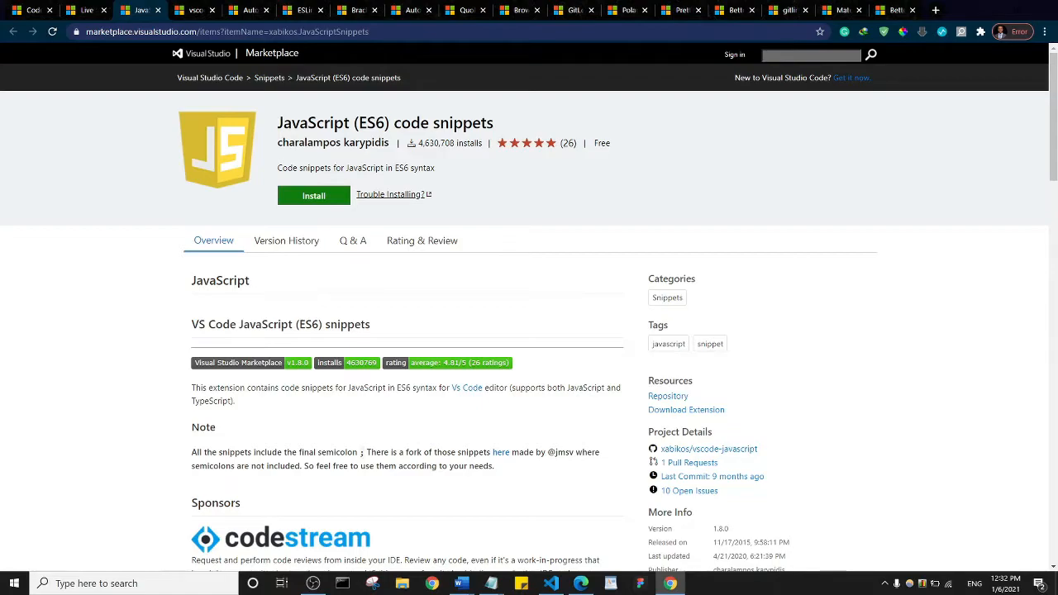
mouse_move(876, 354)
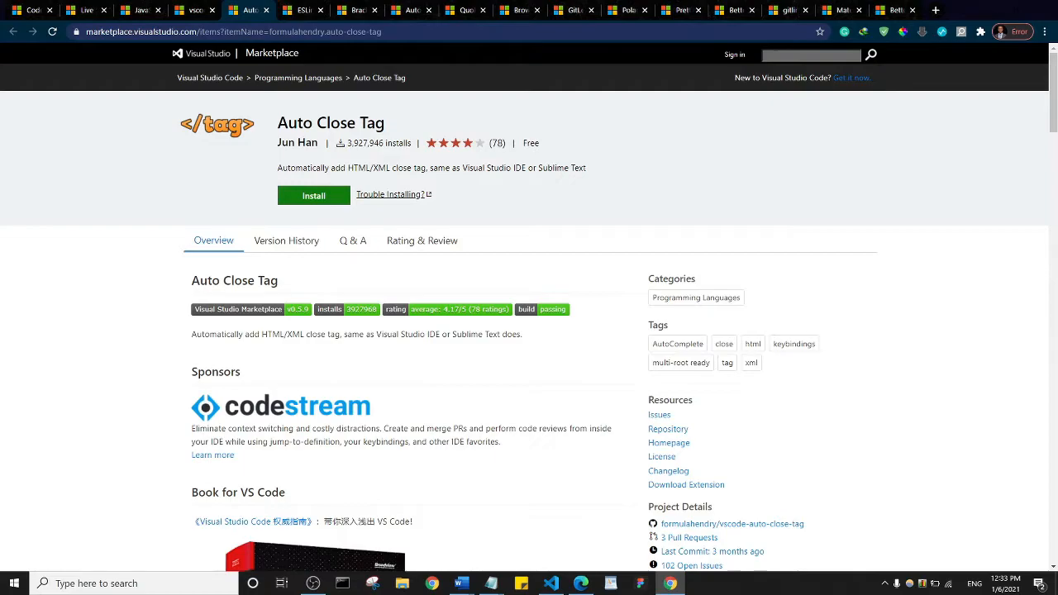
left_click(317, 10)
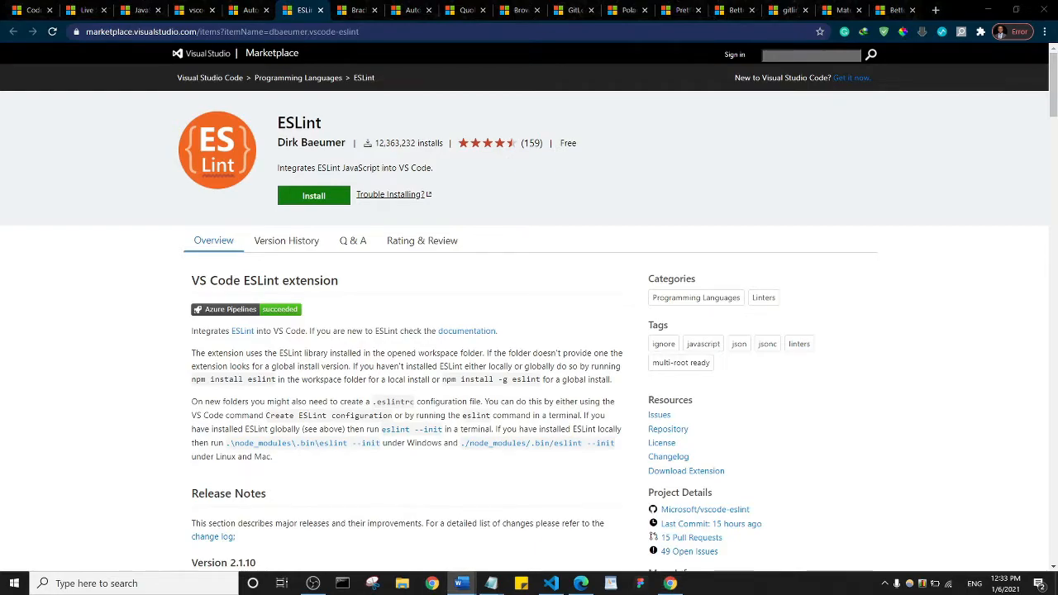
mouse_move(873, 419)
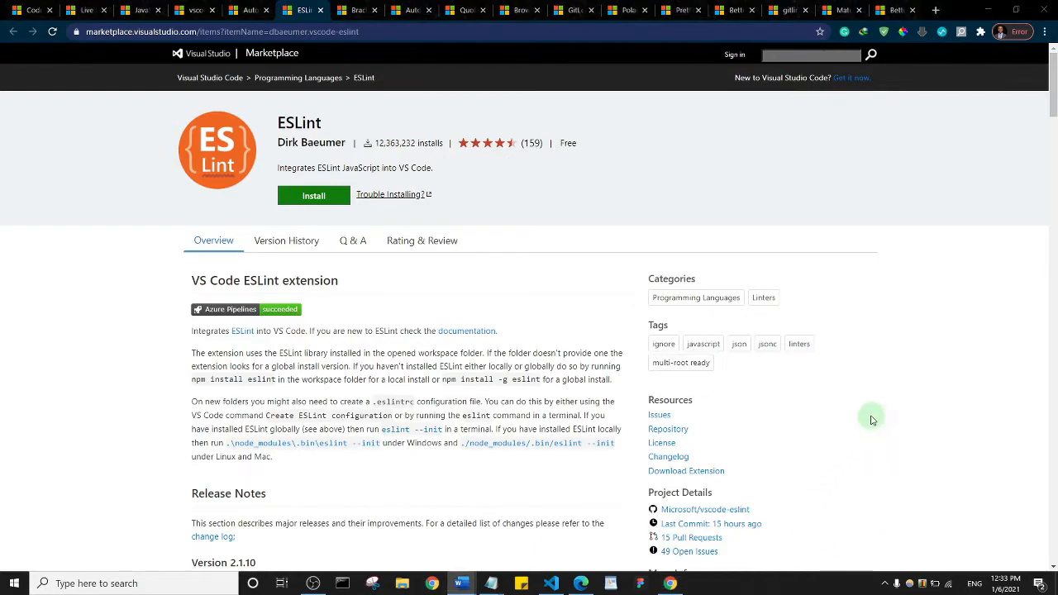
- Switch to the Bracket Pair Colorizer extension page on the way to GitLens
left_click(357, 9)
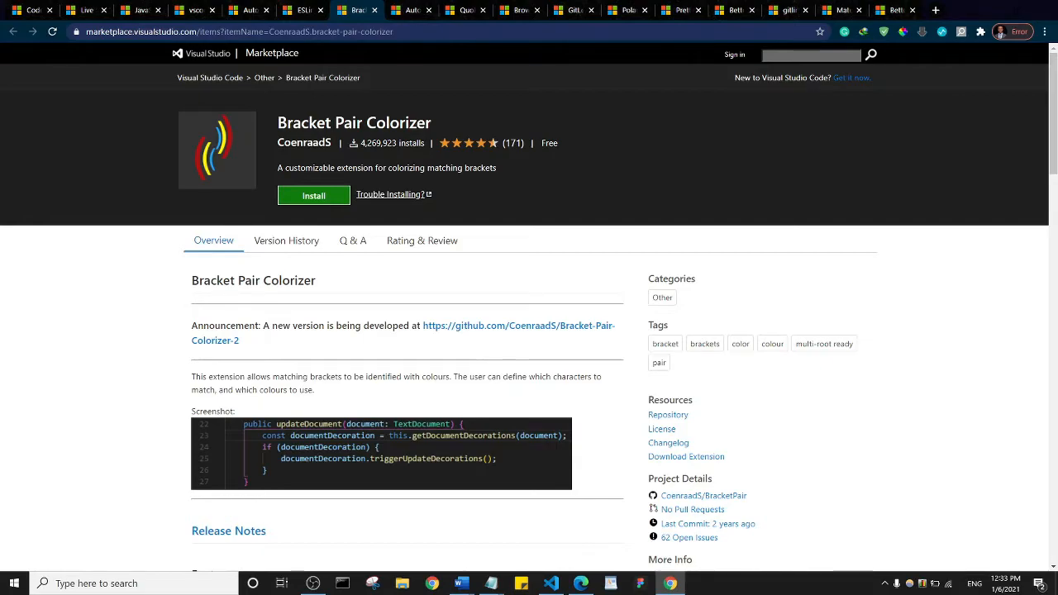
mouse_move(820, 205)
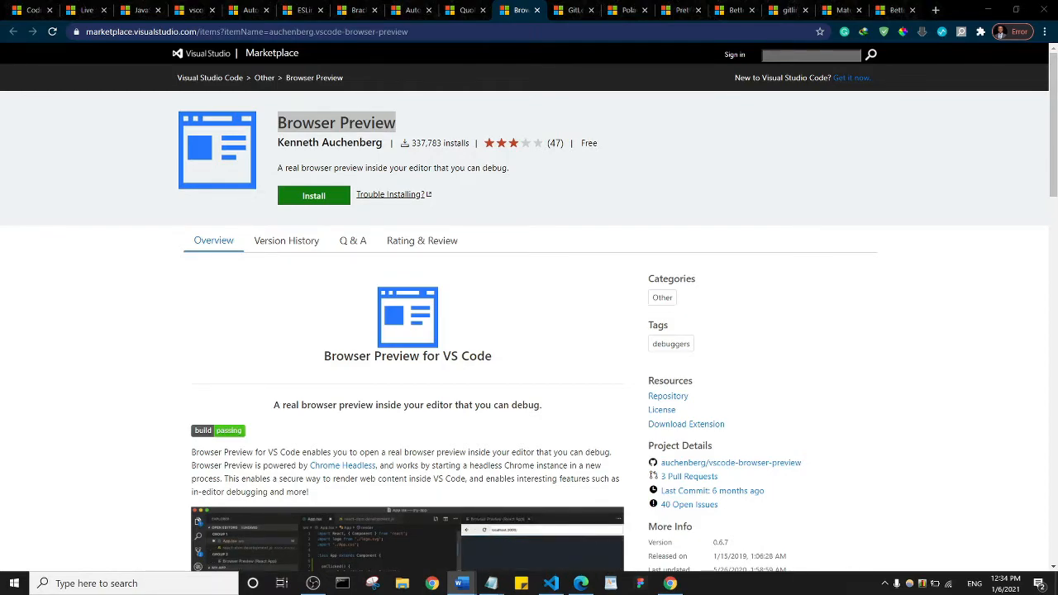
mouse_move(1003, 218)
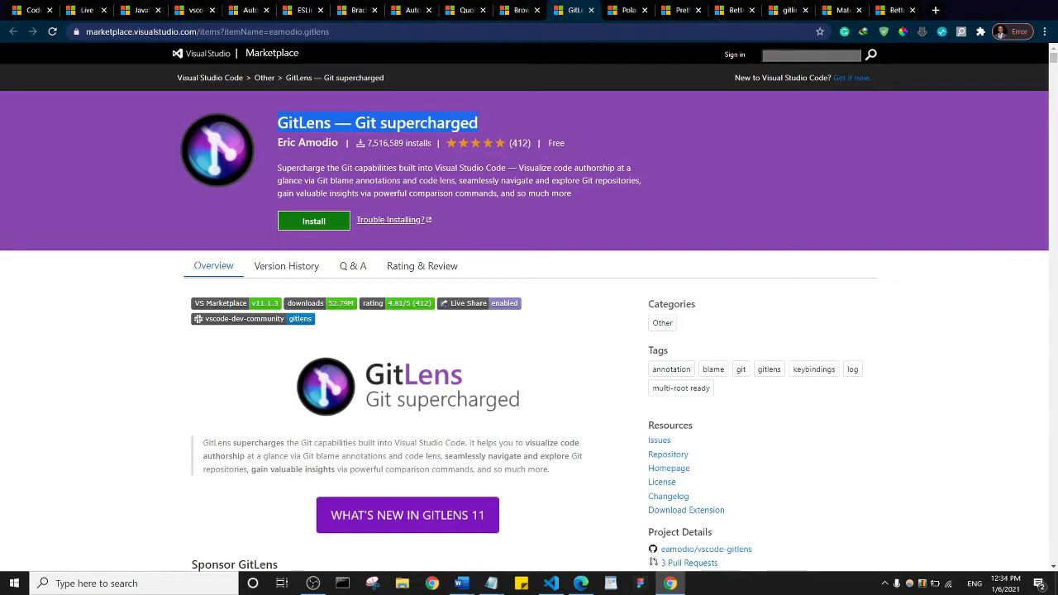
mouse_move(903, 255)
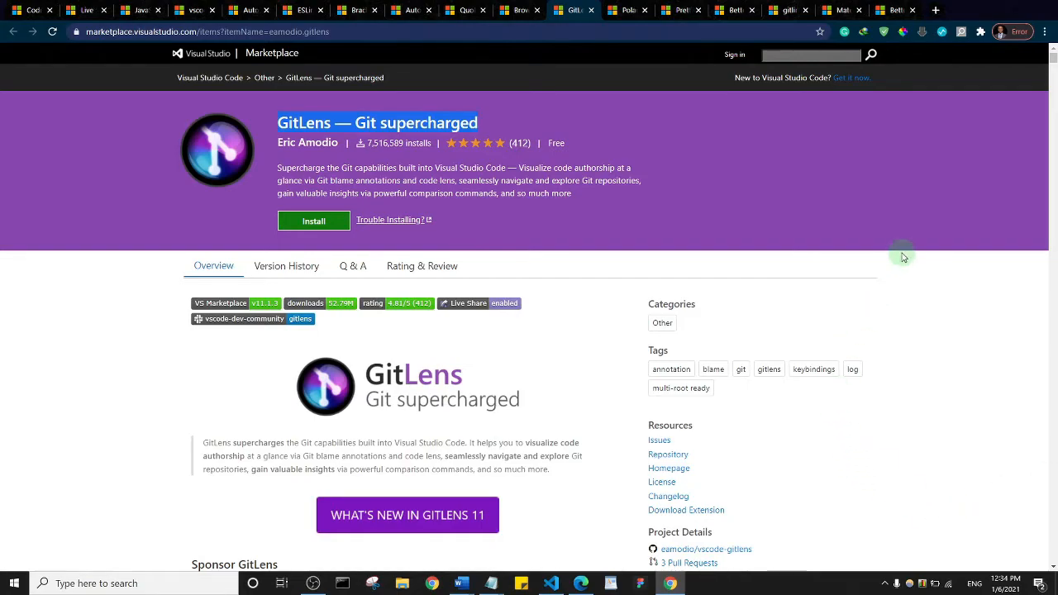
- Move through the remaining tabs to reach the Better Align extension page
left_click(636, 11)
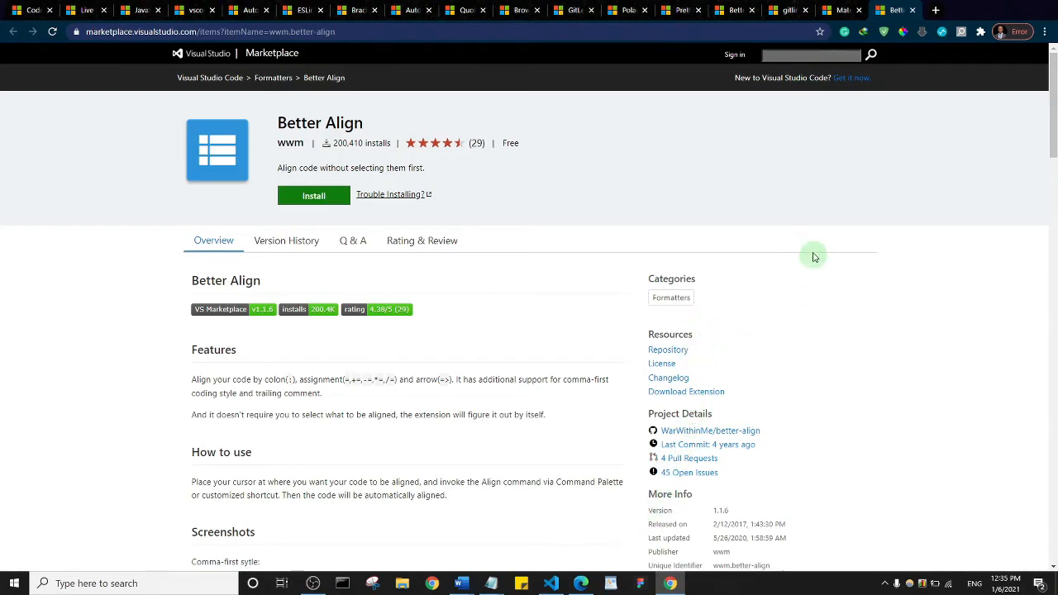
mouse_move(868, 275)
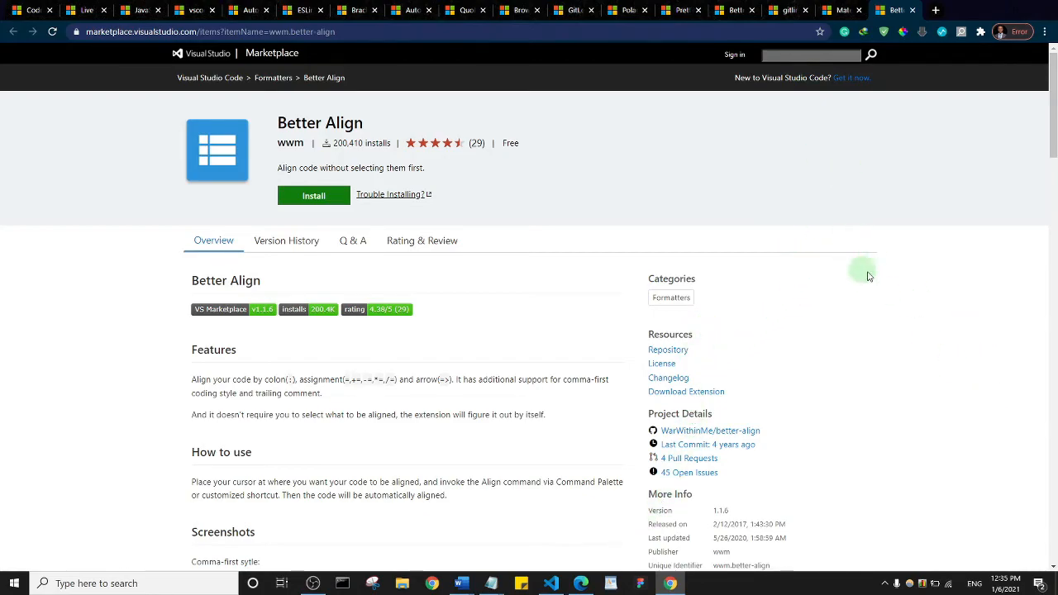
mouse_move(902, 404)
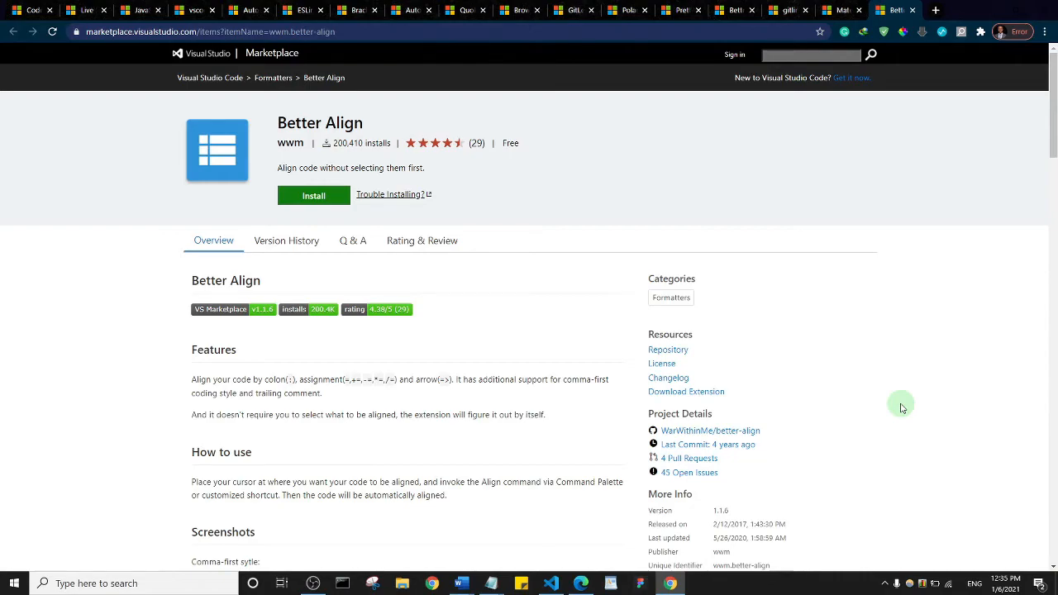
mouse_move(859, 304)
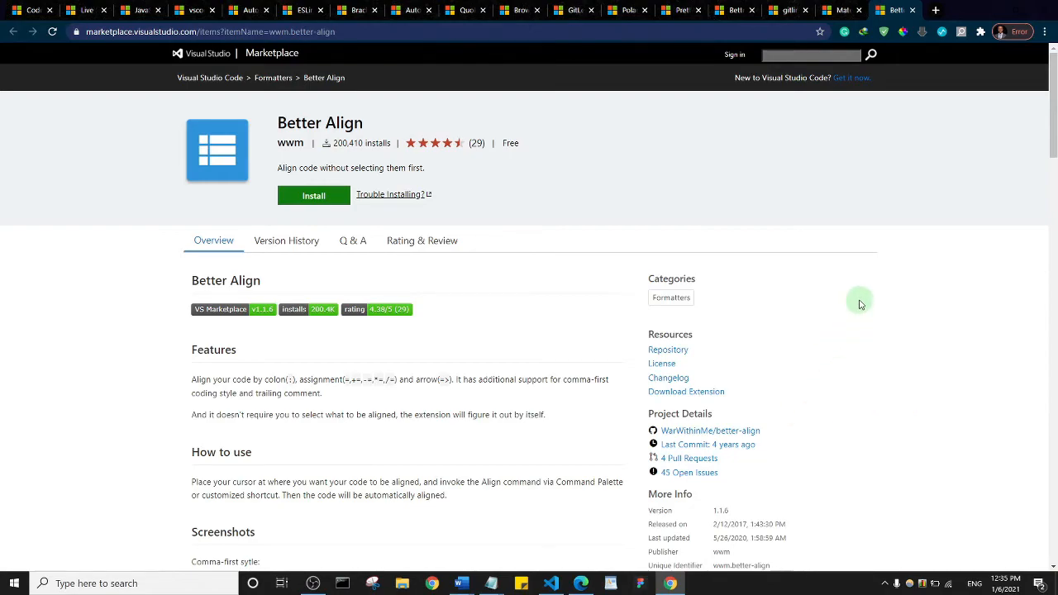